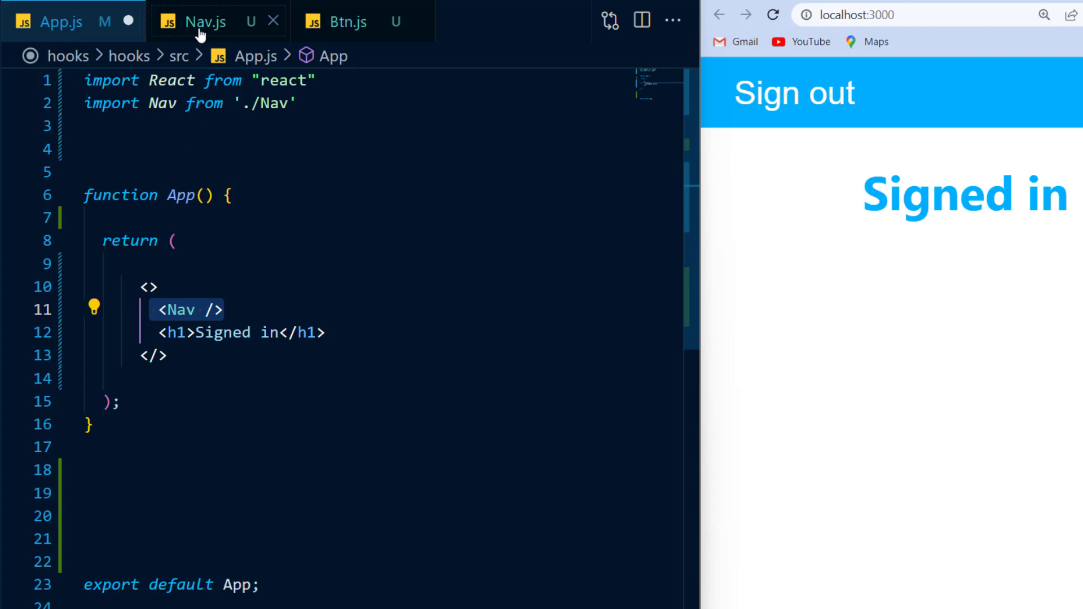
View Nav.js and then Btn.js to review the App → Nav → Btn chain
click(203, 21)
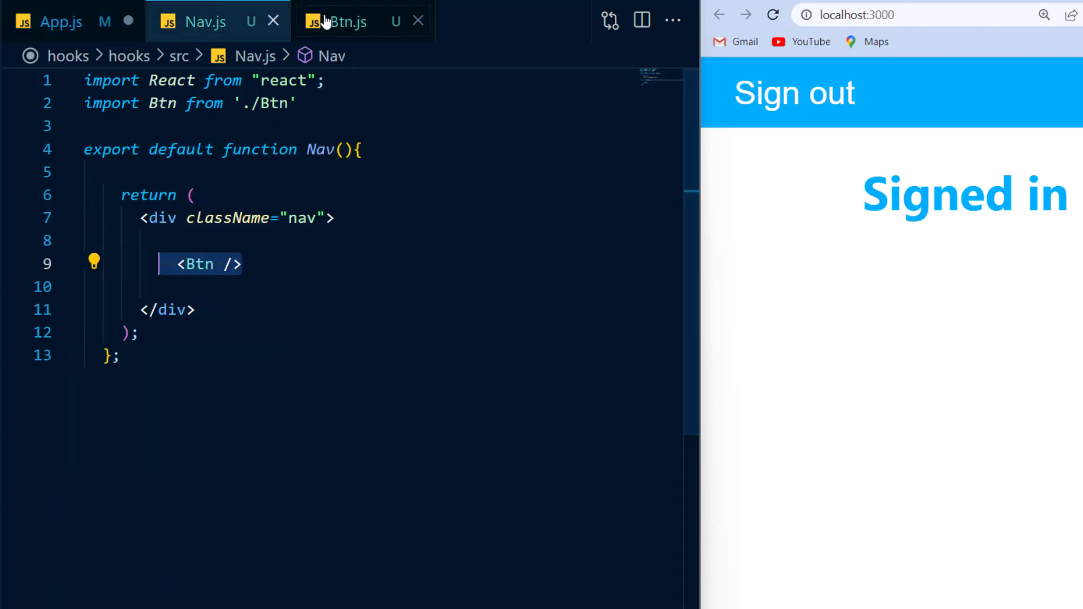
click(343, 21)
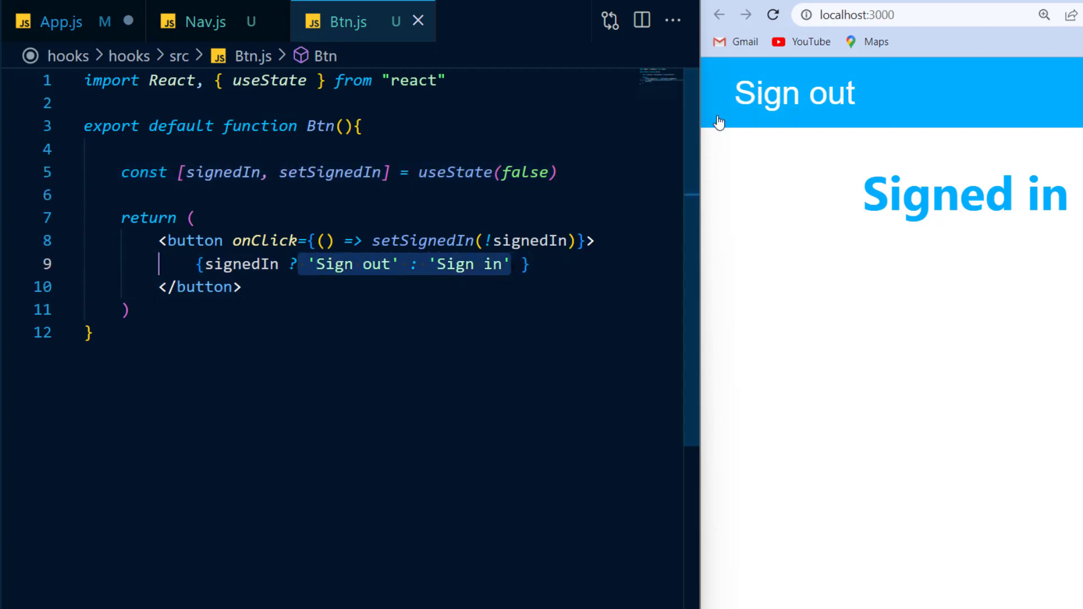
Toggle the browser button twice, confirming it only flips its own Sign in/Sign out label
click(793, 93)
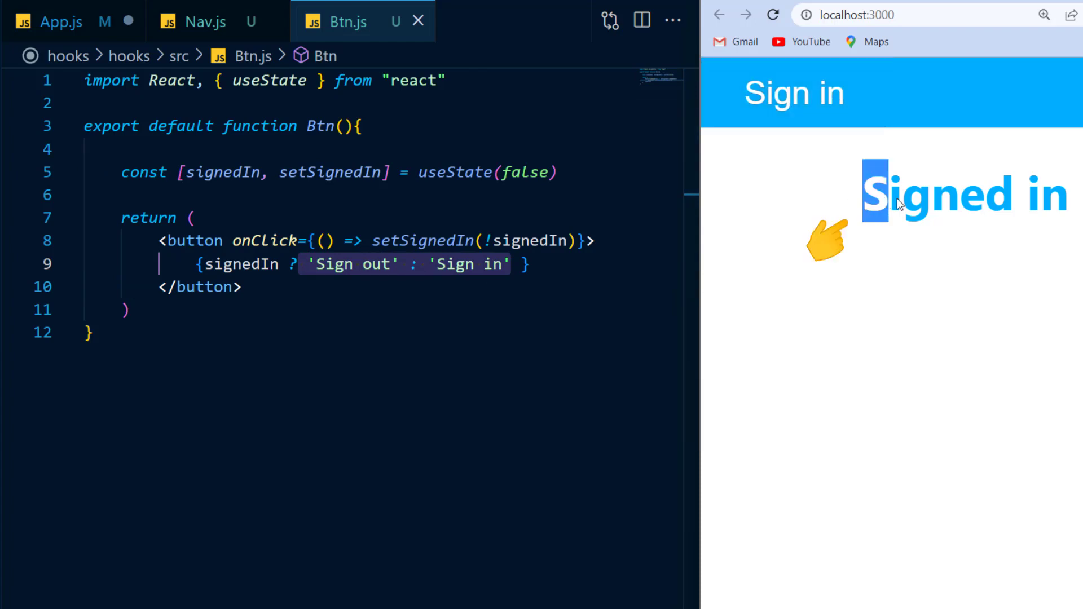
click(793, 93)
text(, useContext)
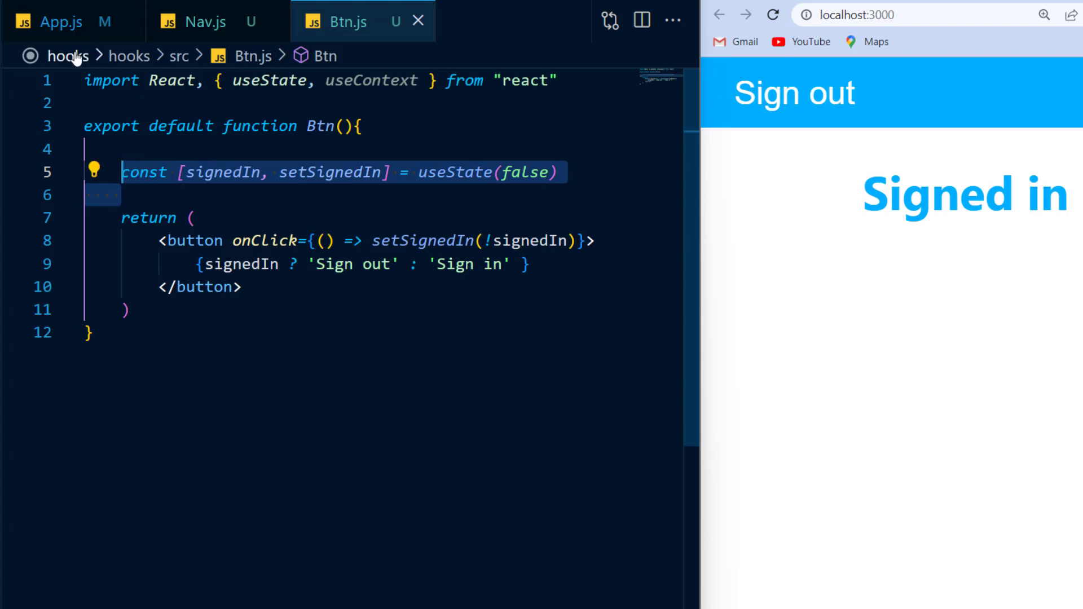
In App.js, add const [signedIn, setSignedIn] = useState(false) inside the App function
click(61, 22)
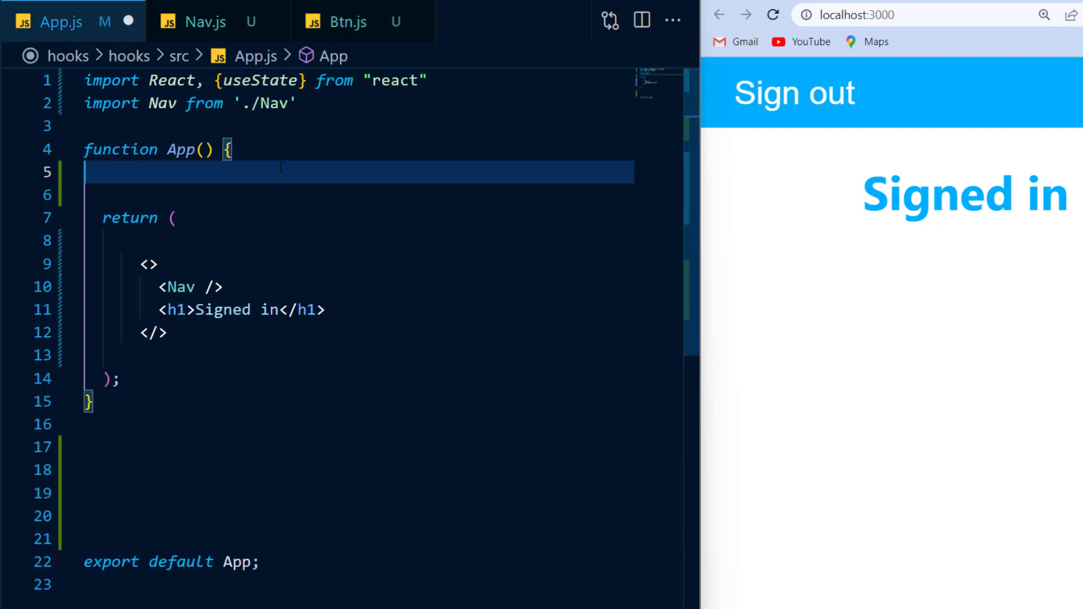
text(const [signedIn, setSignedIn] = useState(false))
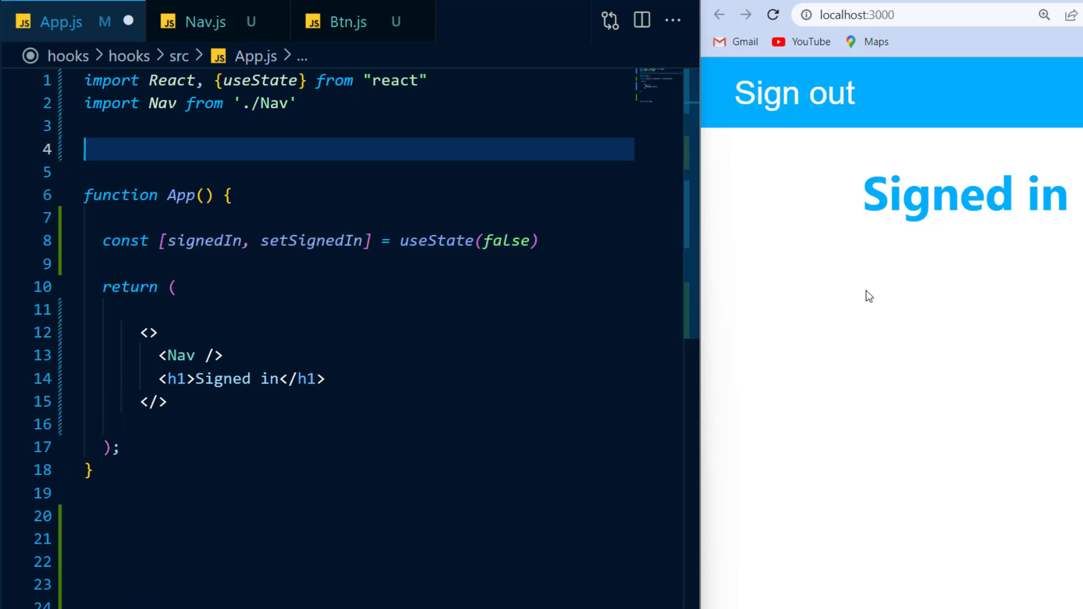
Export Context from createContext, pass [signedIn, setSignedIn] as Provider value, add Signed in/out ternary
text(export const Context = React.createContext();)
click(385, 402)
text(Context.Provider)
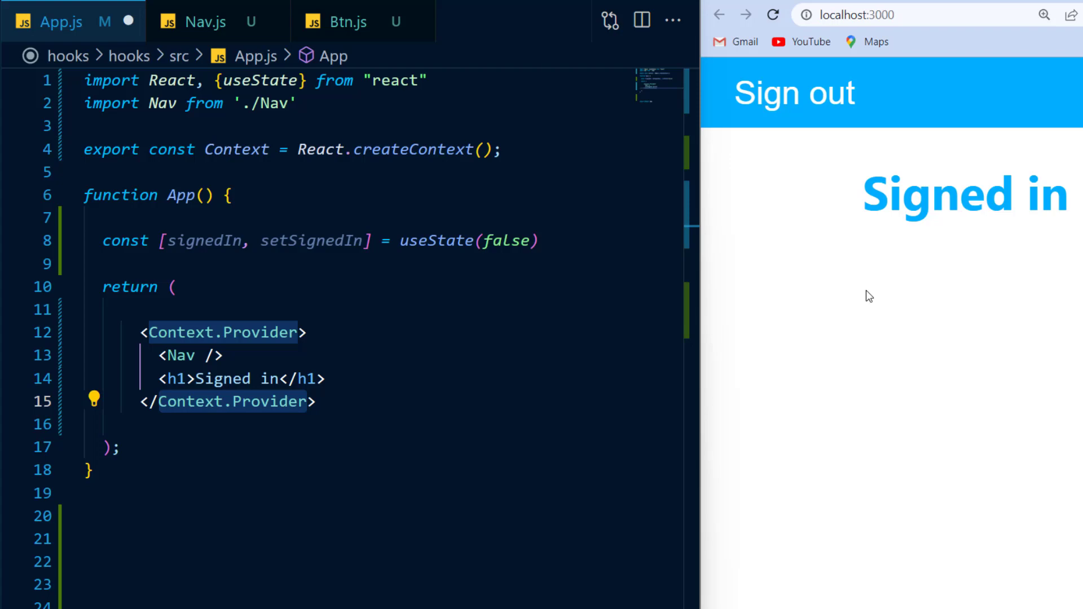
text(value={})
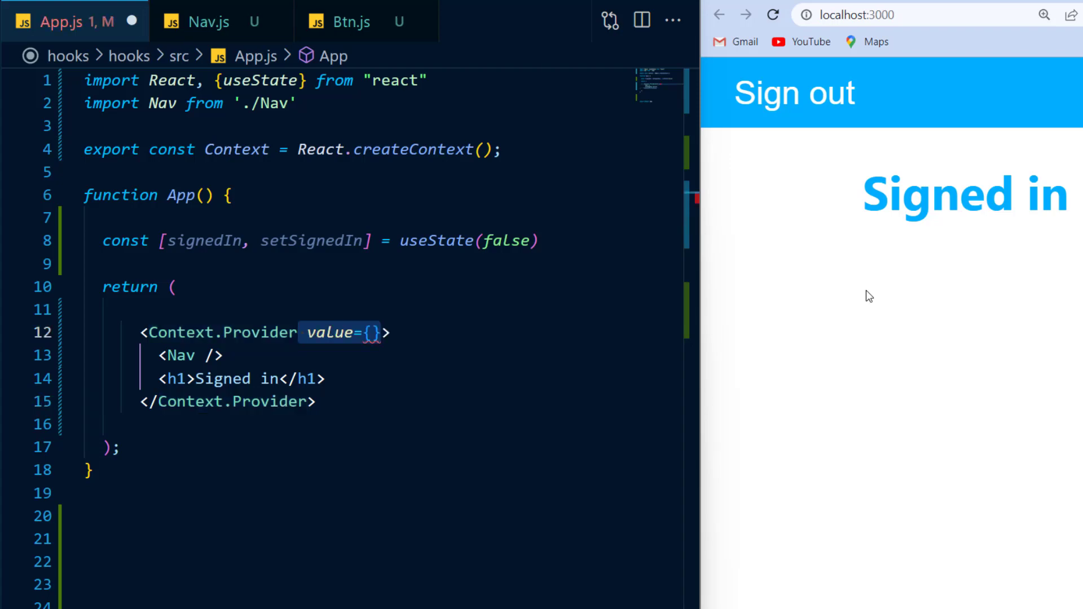
text([signedIn, setSignedIn])
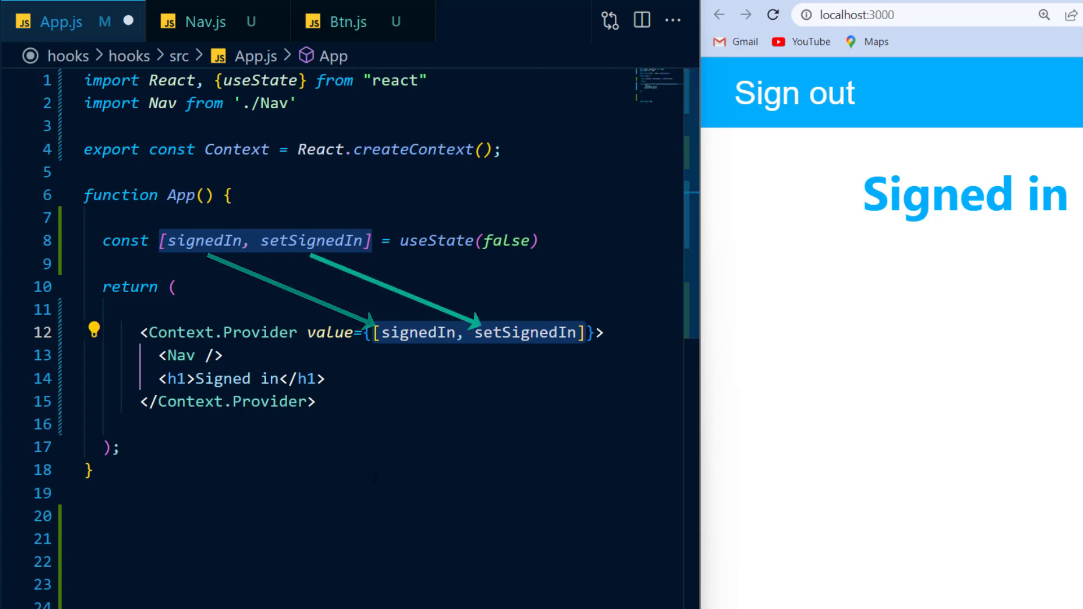
text({signedIn ? "Signed in" : "Signed out"})
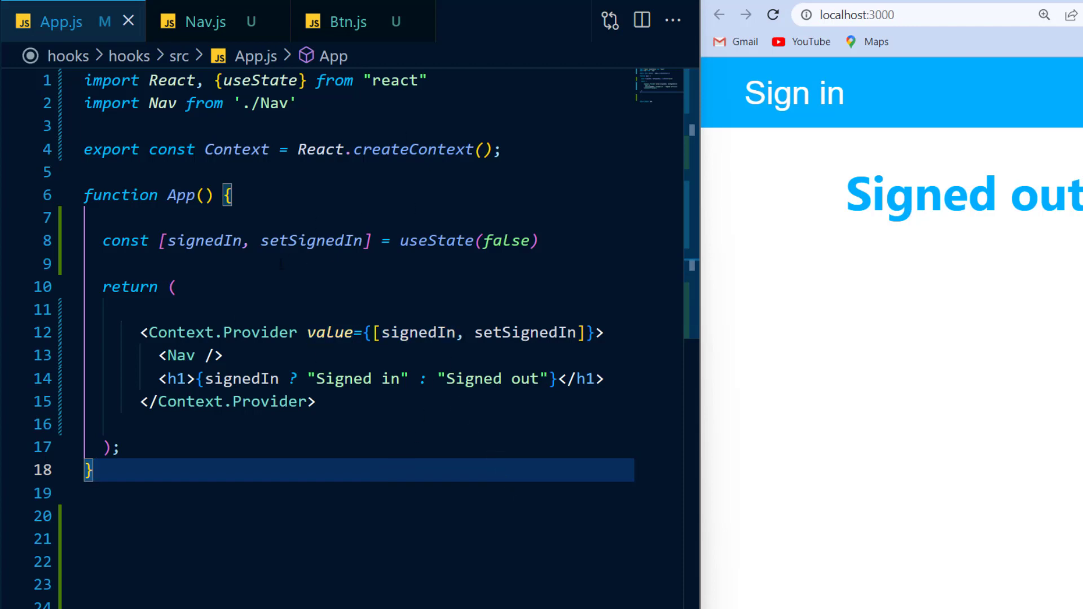
Return to Nav.js, which renders the Btn component
click(196, 21)
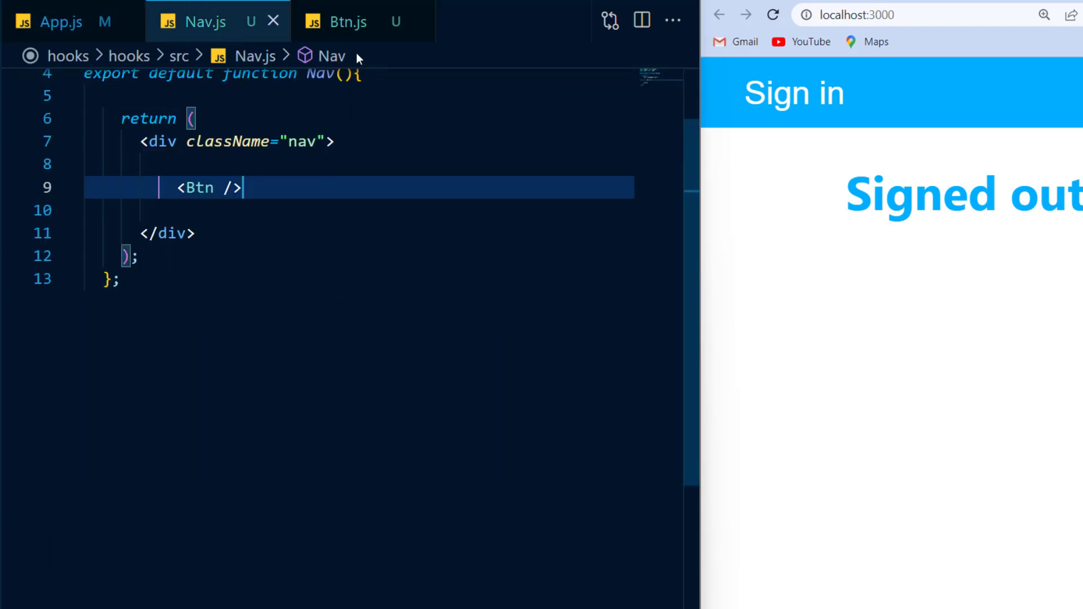
Make Btn.js use useContext(Context), then verify the button toggles the heading, ending on Signed out
click(347, 21)
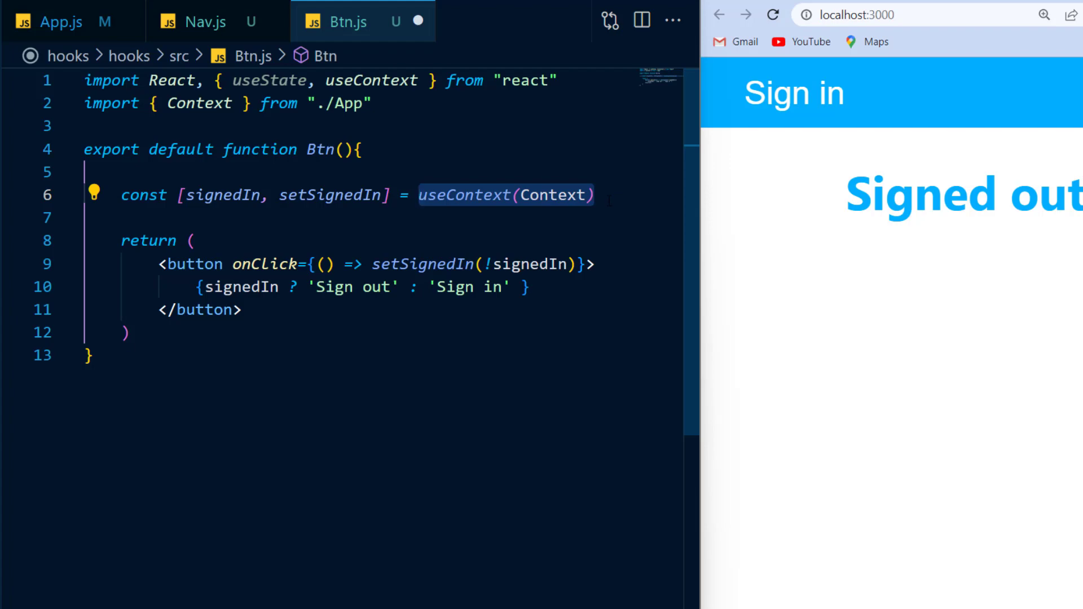
click(794, 93)
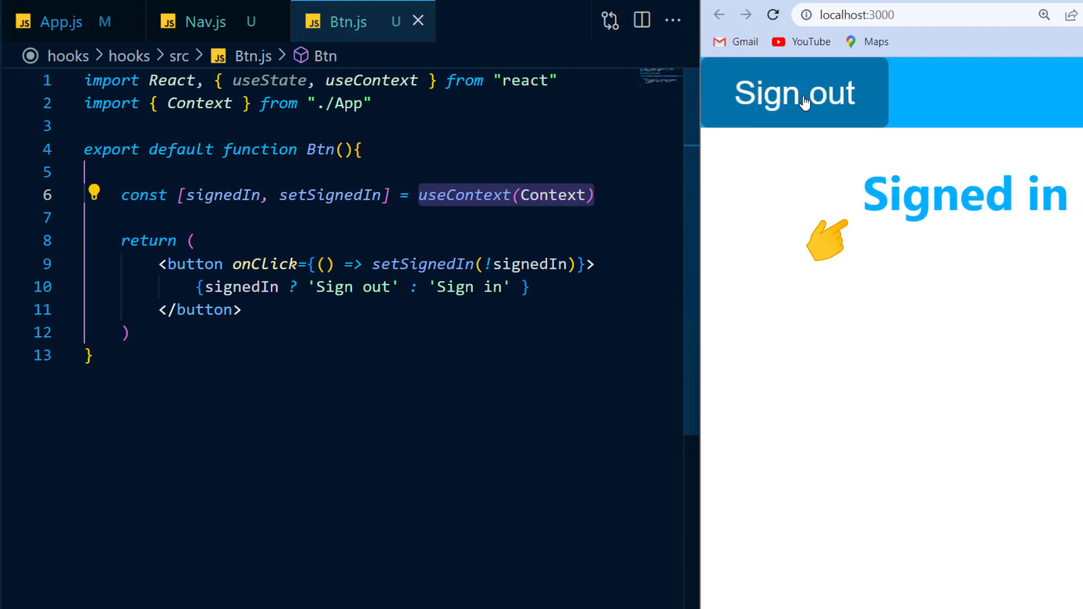
click(794, 92)
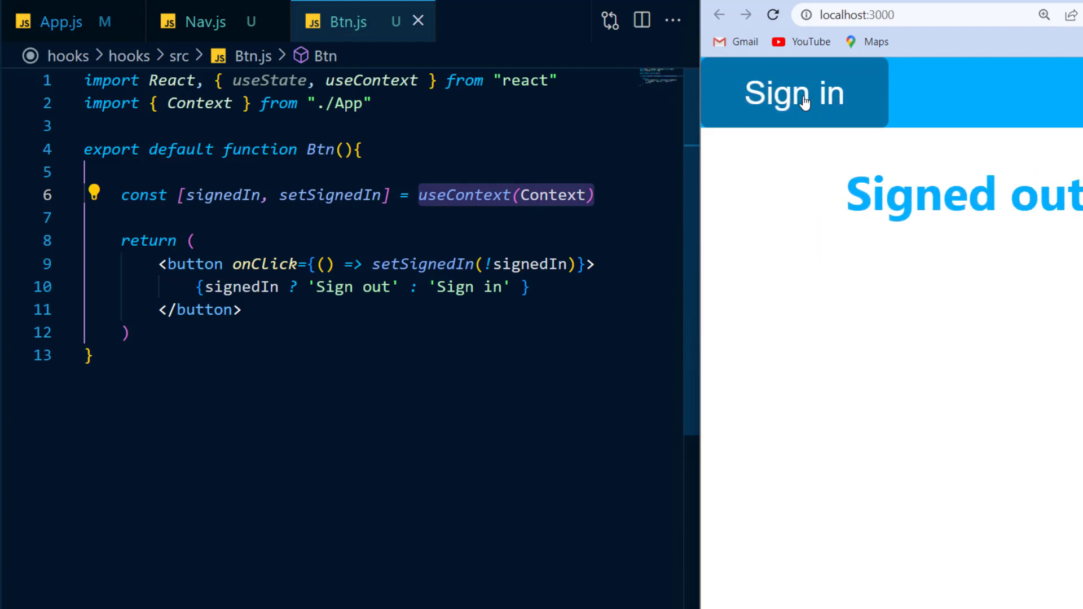